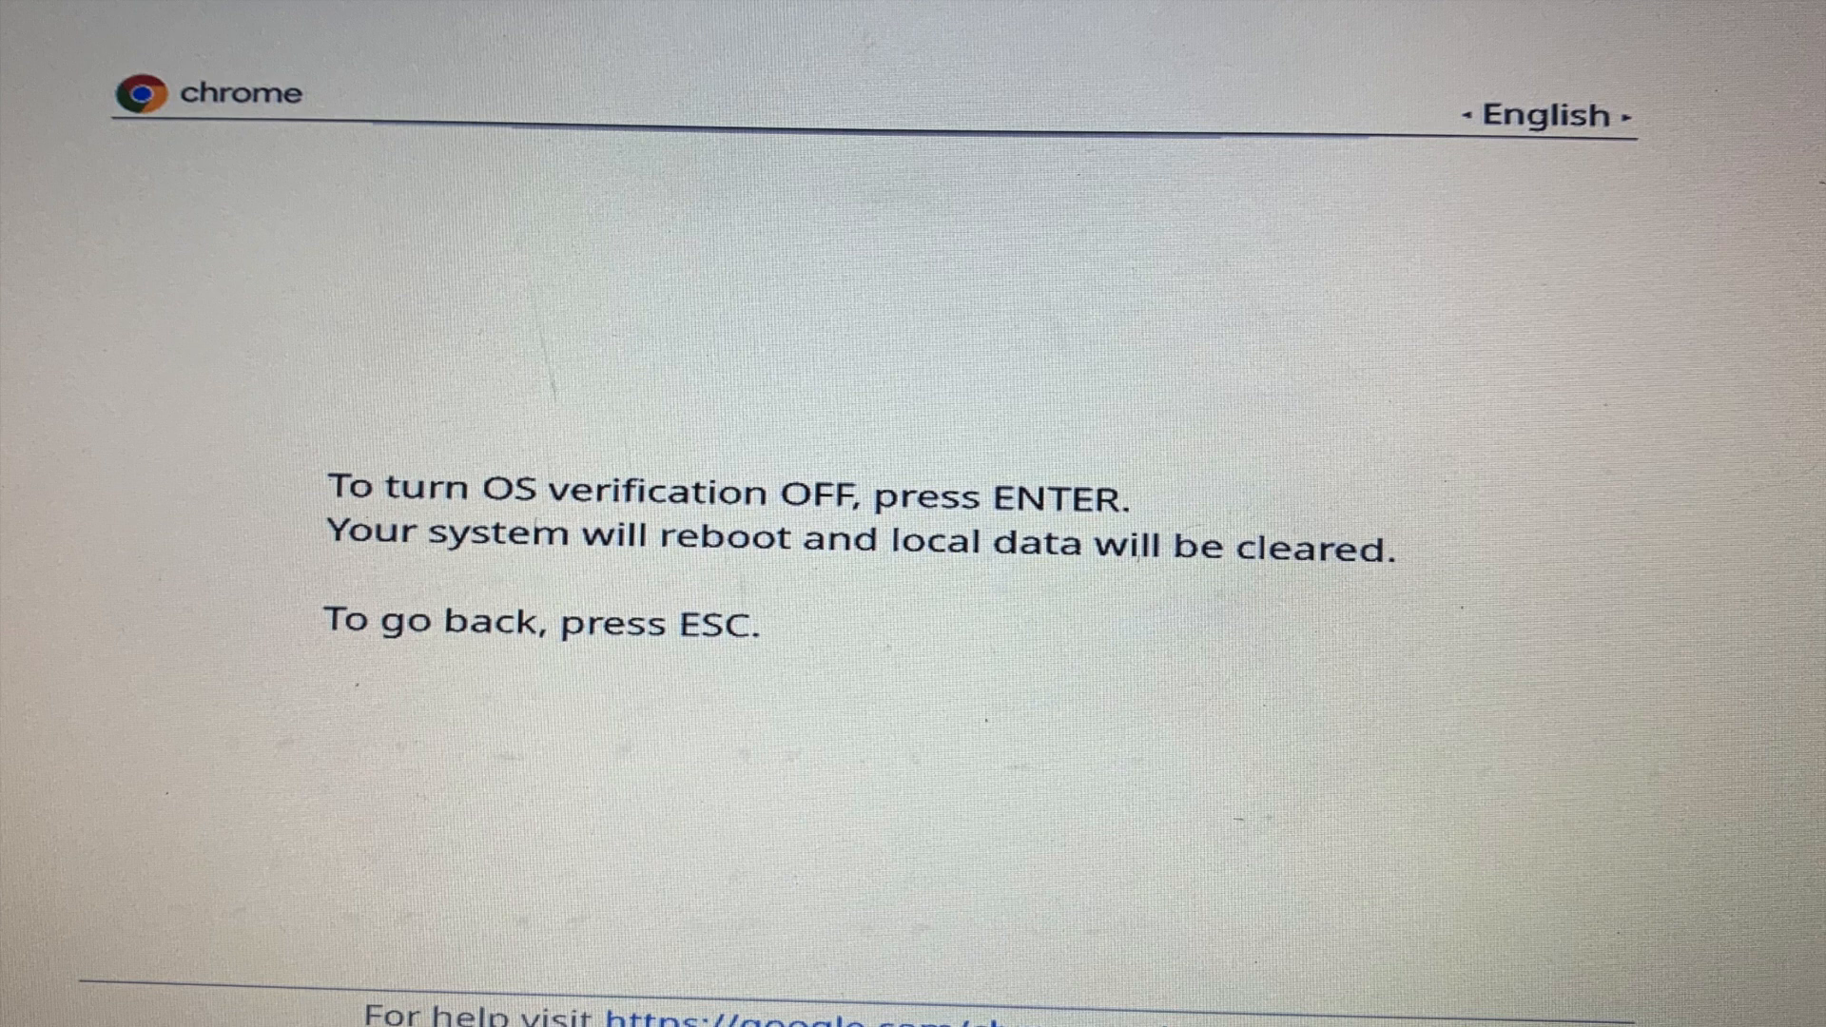
Step: Turn OS verification off, then back on to powerwash the Chromebook
{"action": "key", "text": "enter"}
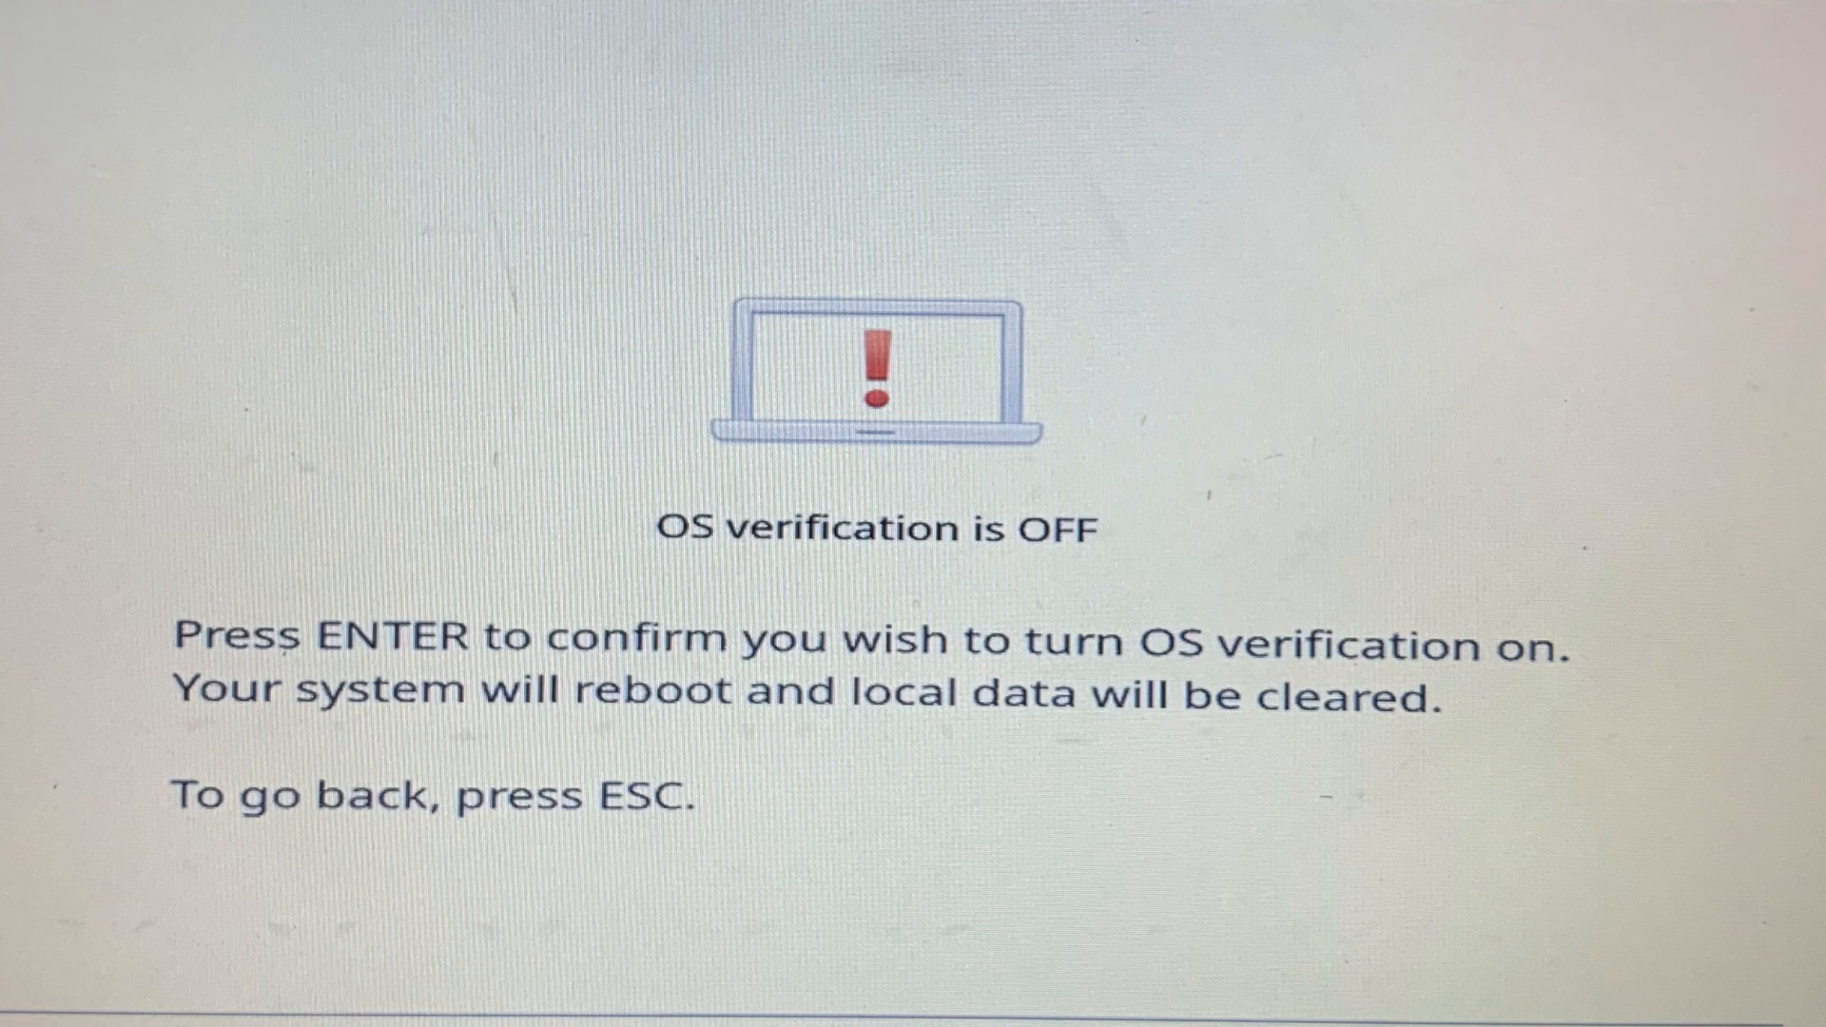
{"action": "key", "text": "enter"}
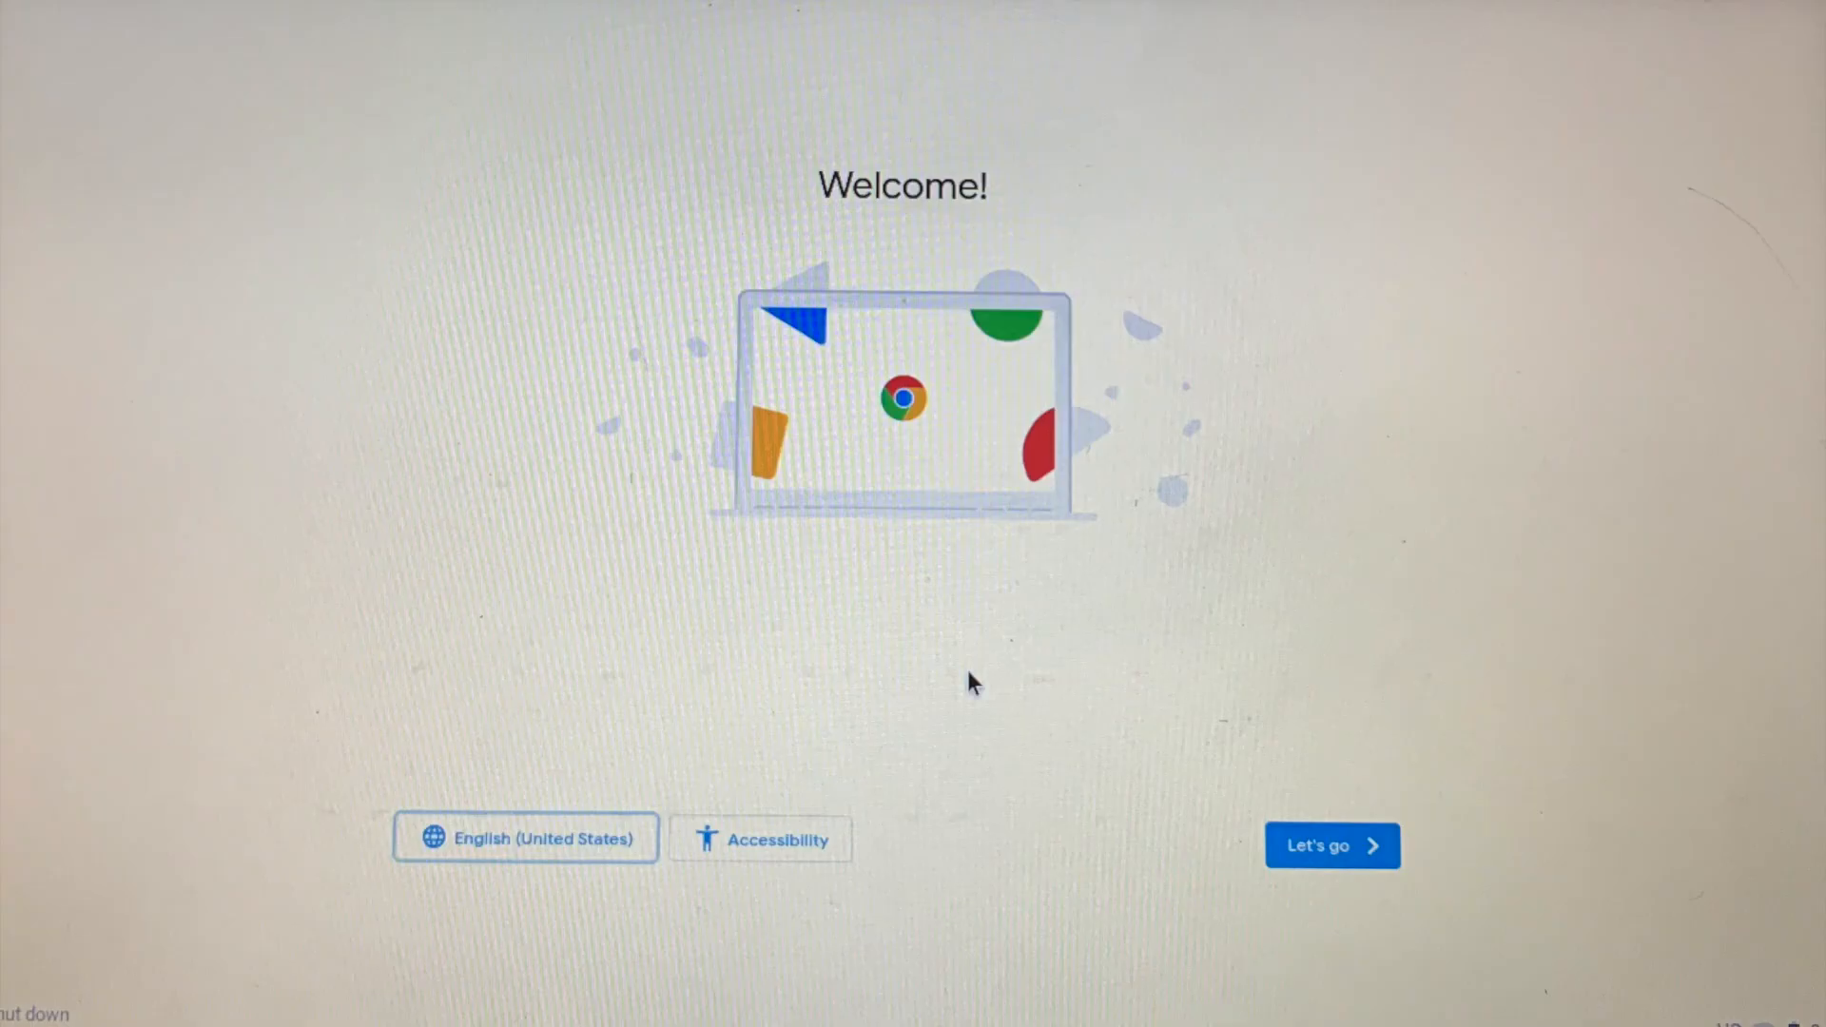
Step: Start setup, connect to Wi-Fi, finish yisd.net enrollment, and continue to myYISD sign-in
{"action": "left_click", "coordinate": [1332, 846]}
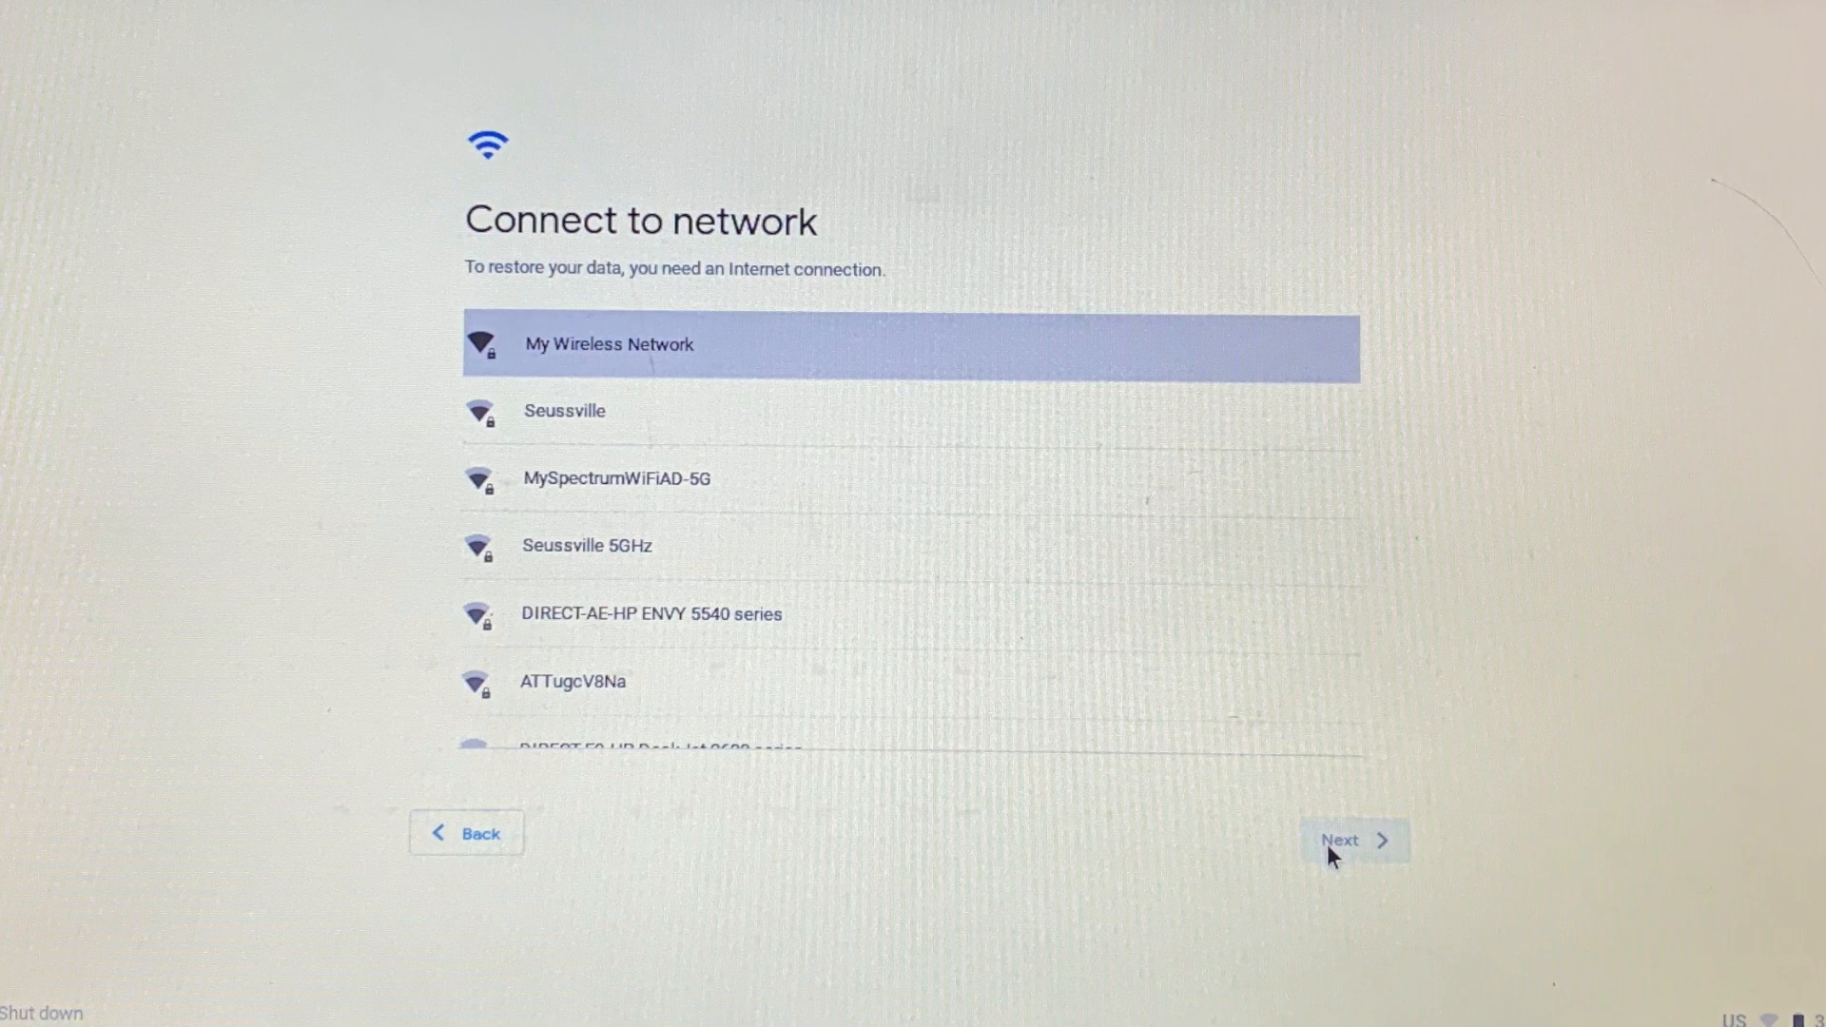
{"action": "left_click", "coordinate": [1352, 839]}
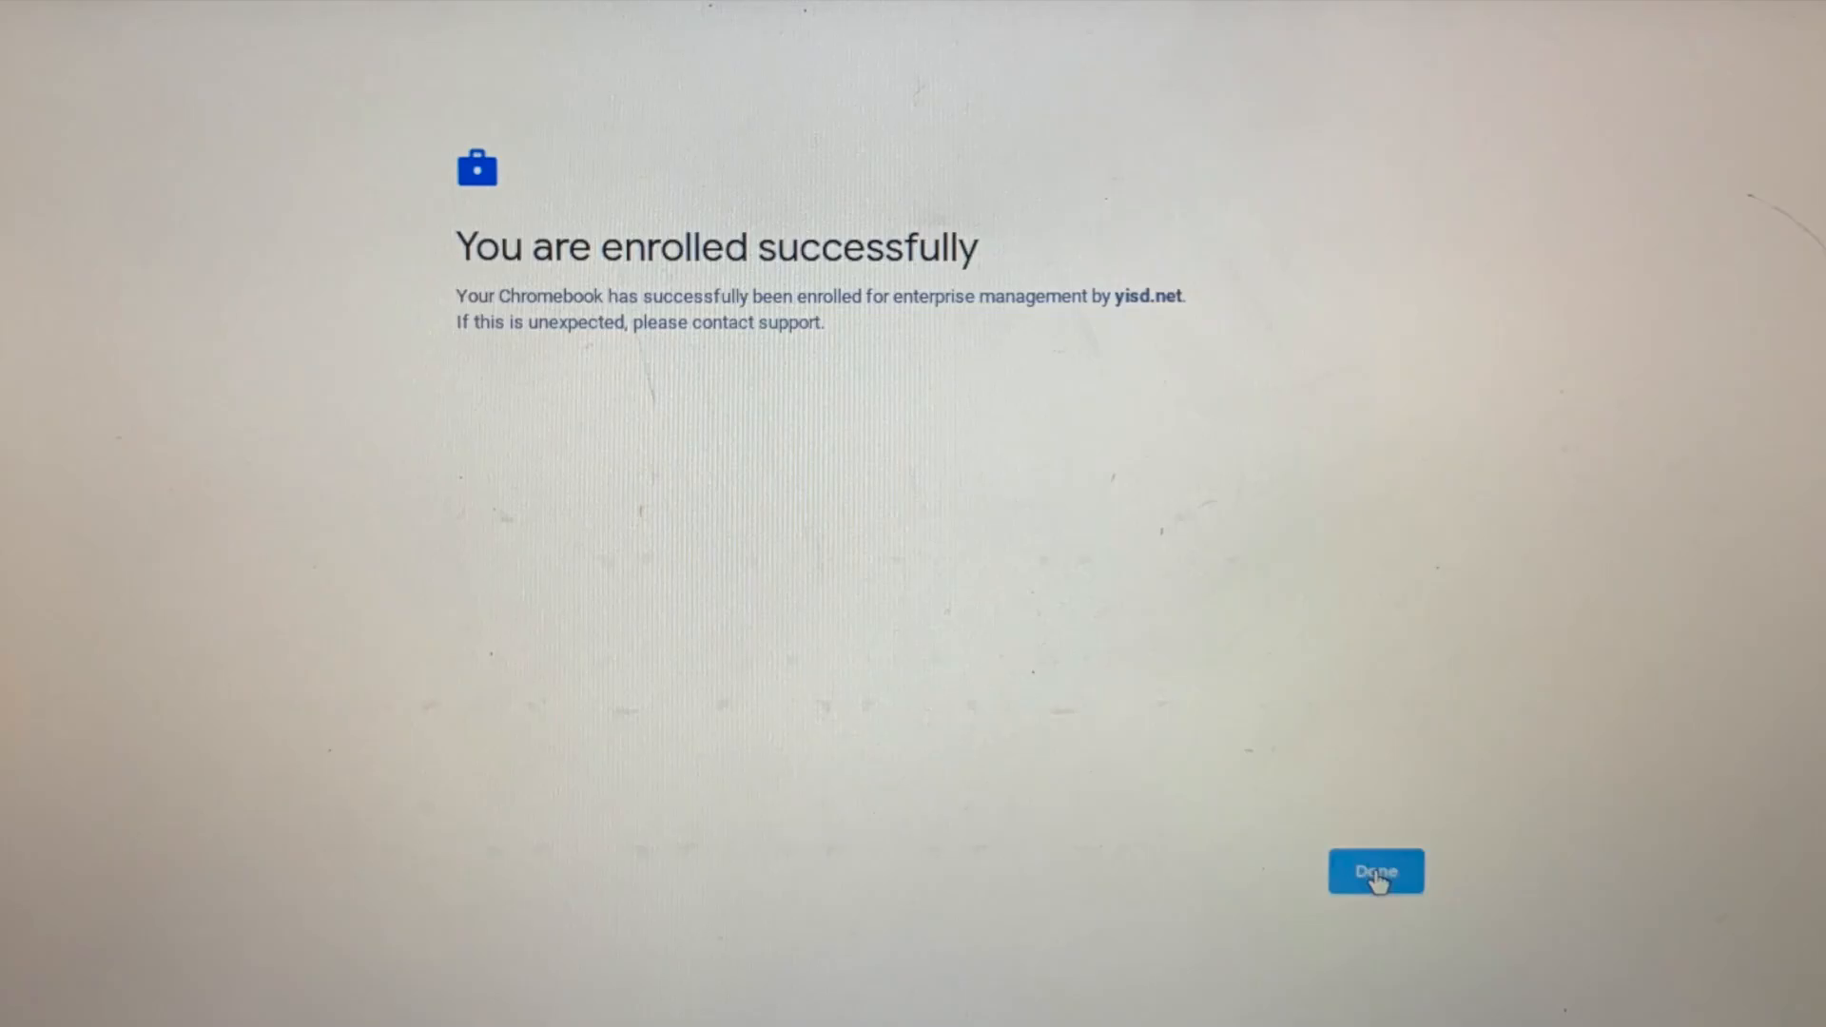
{"action": "left_click", "coordinate": [1376, 872]}
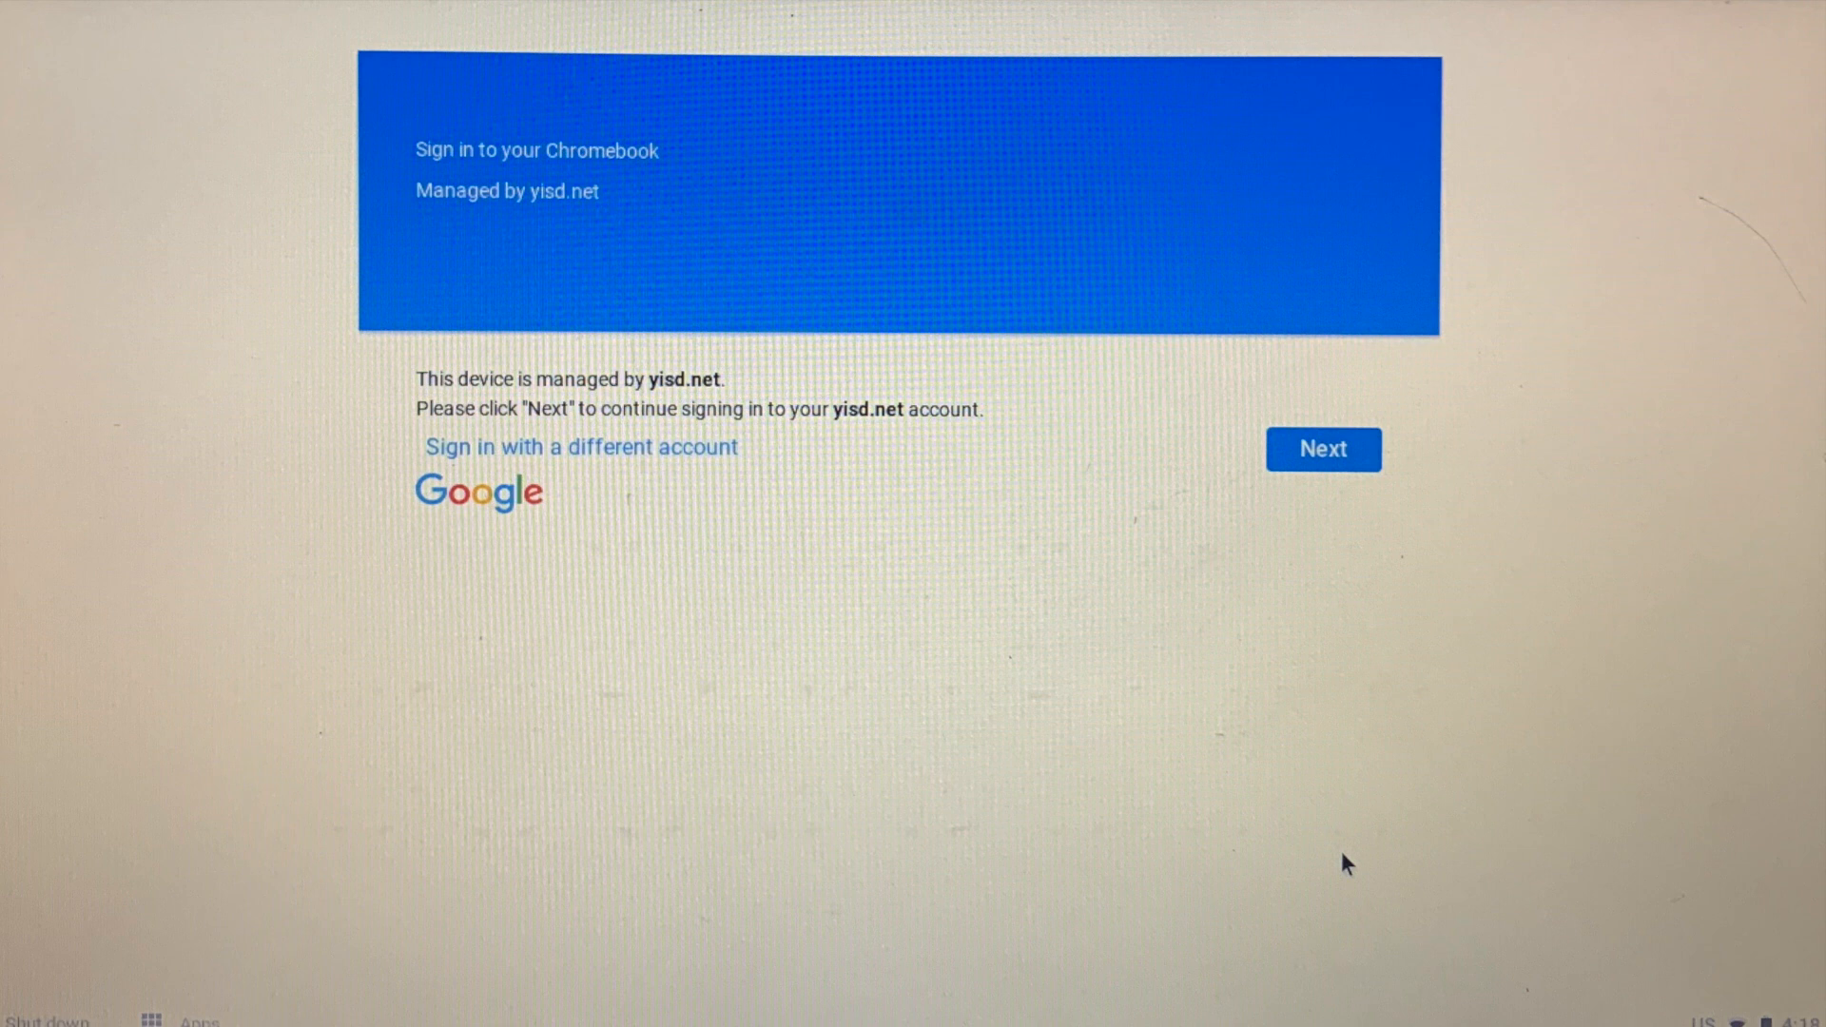
{"action": "left_click", "coordinate": [1322, 448]}
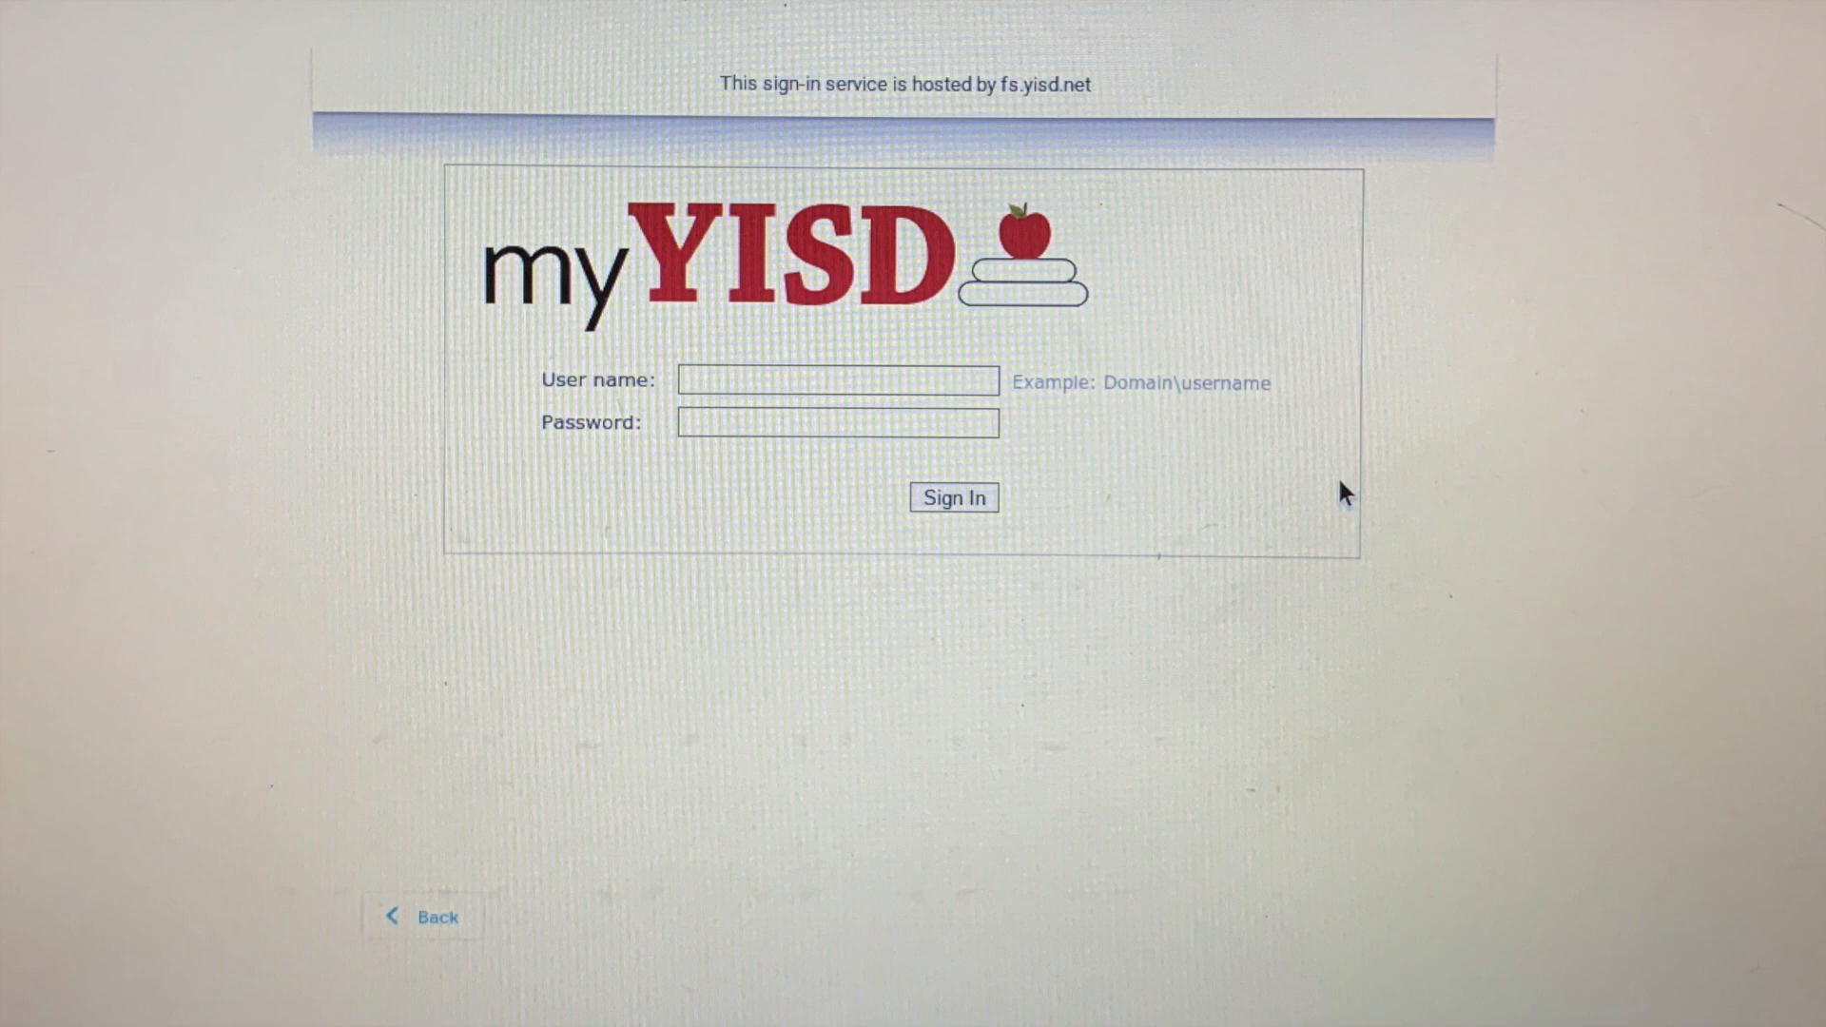